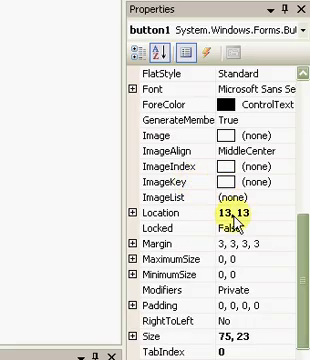
{"action": "scroll", "scroll_direction": "down", "scroll_amount": 3}
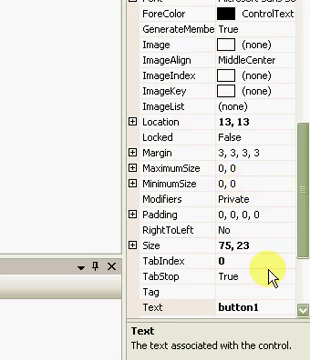
{"action": "scroll", "scroll_direction": "up", "scroll_amount": 3}
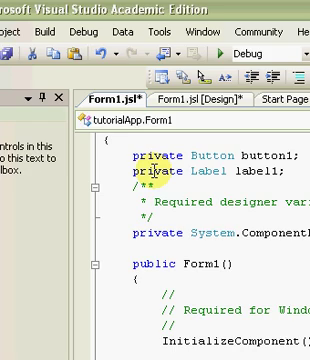
{"action": "scroll", "scroll_direction": "down", "scroll_amount": 3}
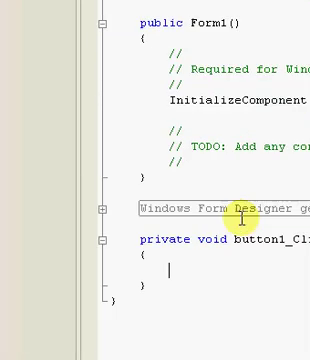
{"action": "scroll", "scroll_direction": "down", "scroll_amount": 3}
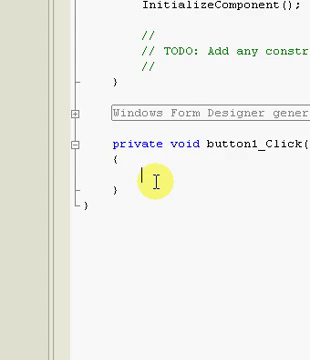
{"action": "type", "text": "this."}
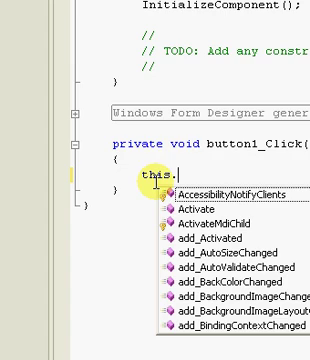
{"action": "scroll", "scroll_direction": "up", "scroll_amount": 3}
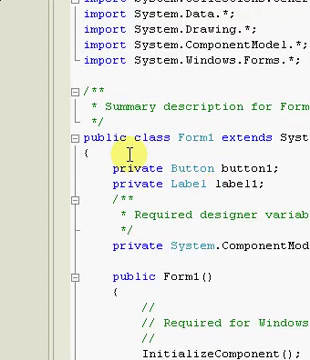
{"action": "scroll", "scroll_direction": "down", "scroll_amount": 3}
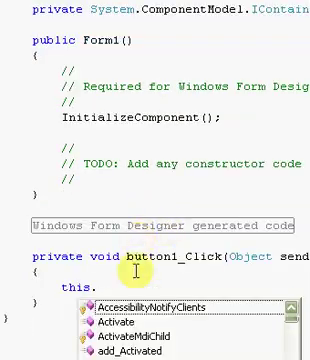
{"action": "type", "text": "button1.set_Text("}
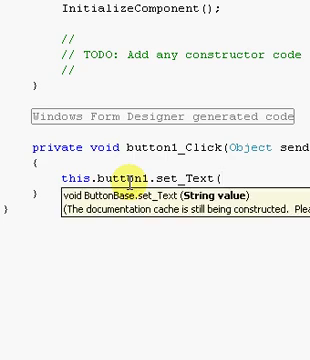
{"action": "type", "text": "\""}
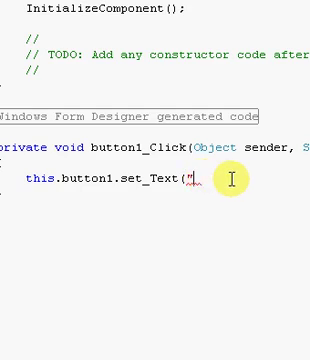
{"action": "type", "text": "You clicked m"}
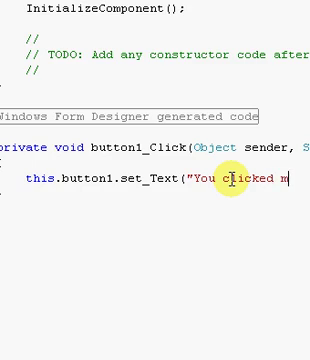
{"action": "type", "text": "e!\")"}
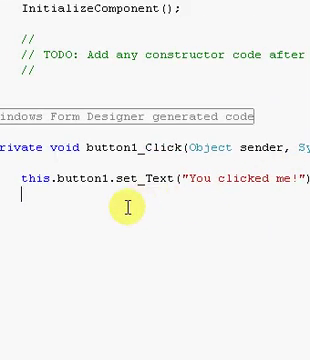
{"action": "type", "text": "this.la"}
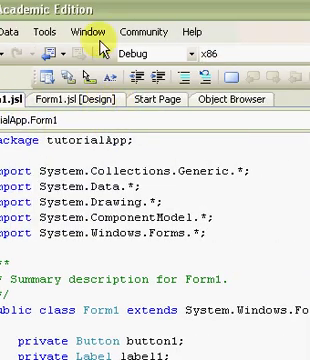
{"action": "scroll", "scroll_direction": "down", "scroll_amount": 3}
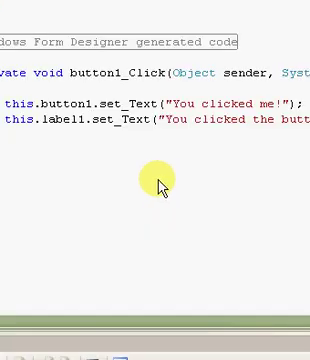
{"action": "mouse_move", "coordinate": [204, 220]}
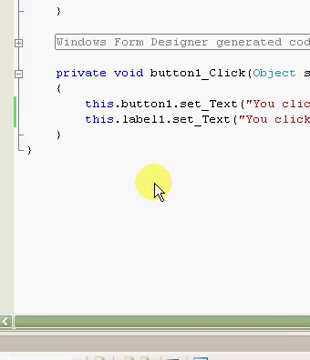
{"action": "mouse_move", "coordinate": [172, 164]}
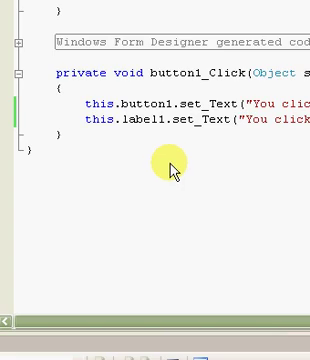
{"action": "mouse_move", "coordinate": [228, 170]}
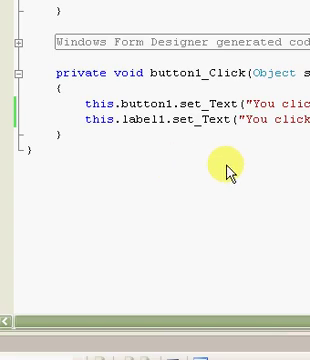